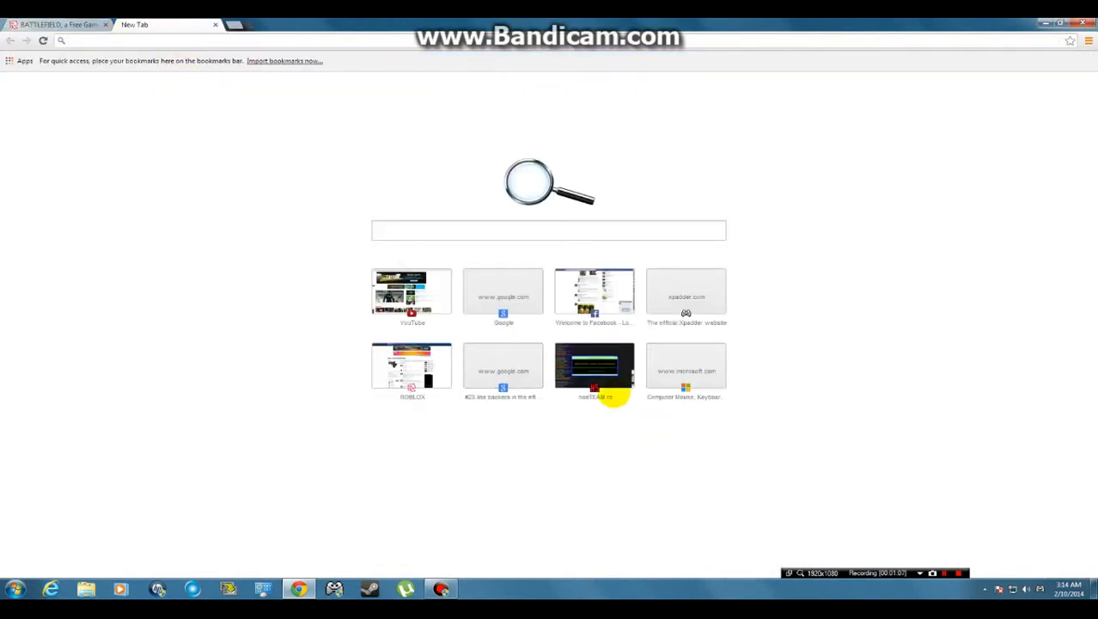
Open nosTEAM.ro from its most-visited thumbnail on the New Tab page
click(594, 365)
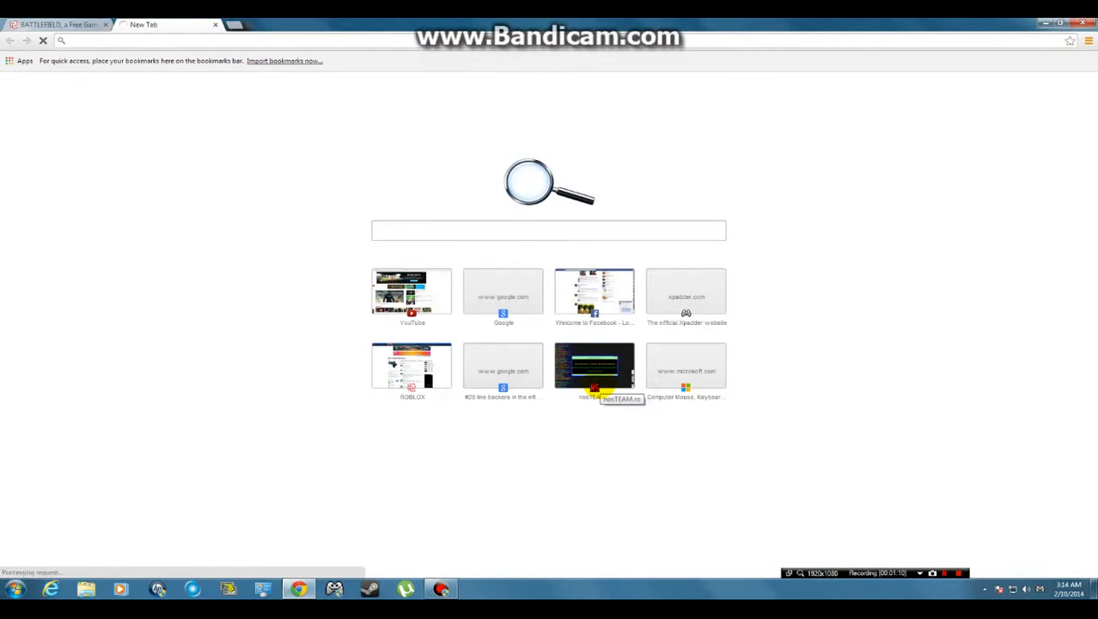
click(593, 365)
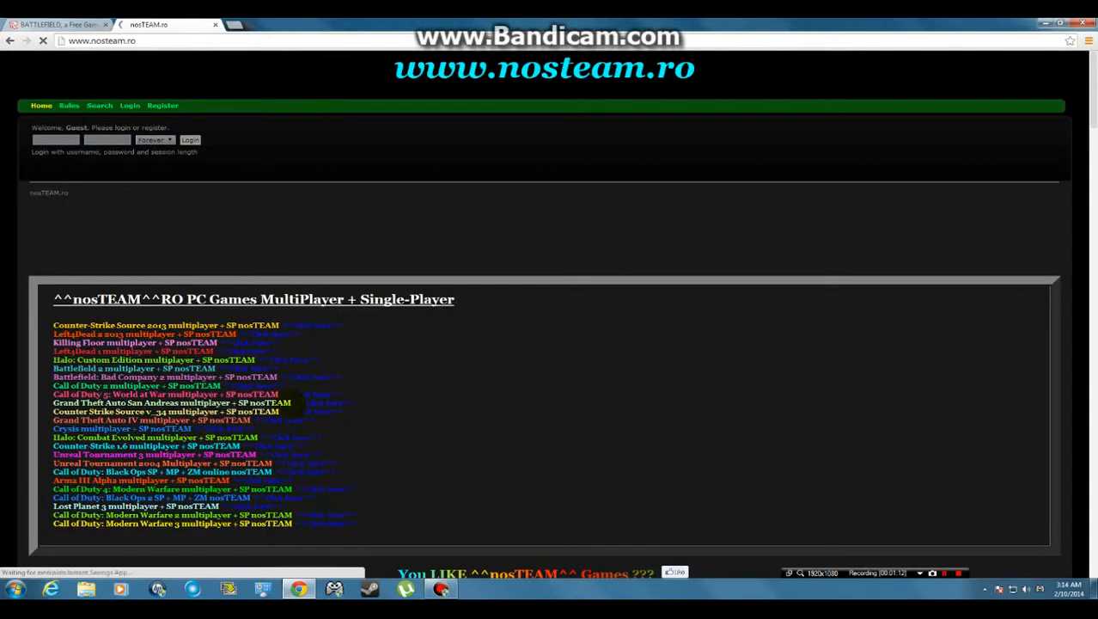
Scroll down until the PC Games Single-Player section appears below the multiplayer list
scroll(down, 3)
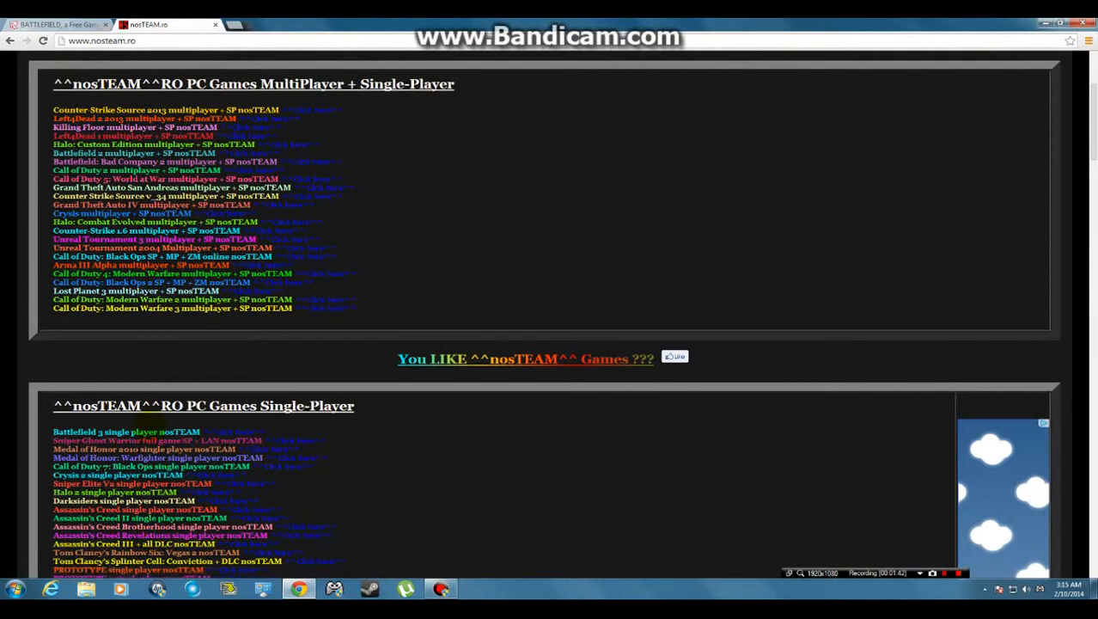
mouse_move(126, 431)
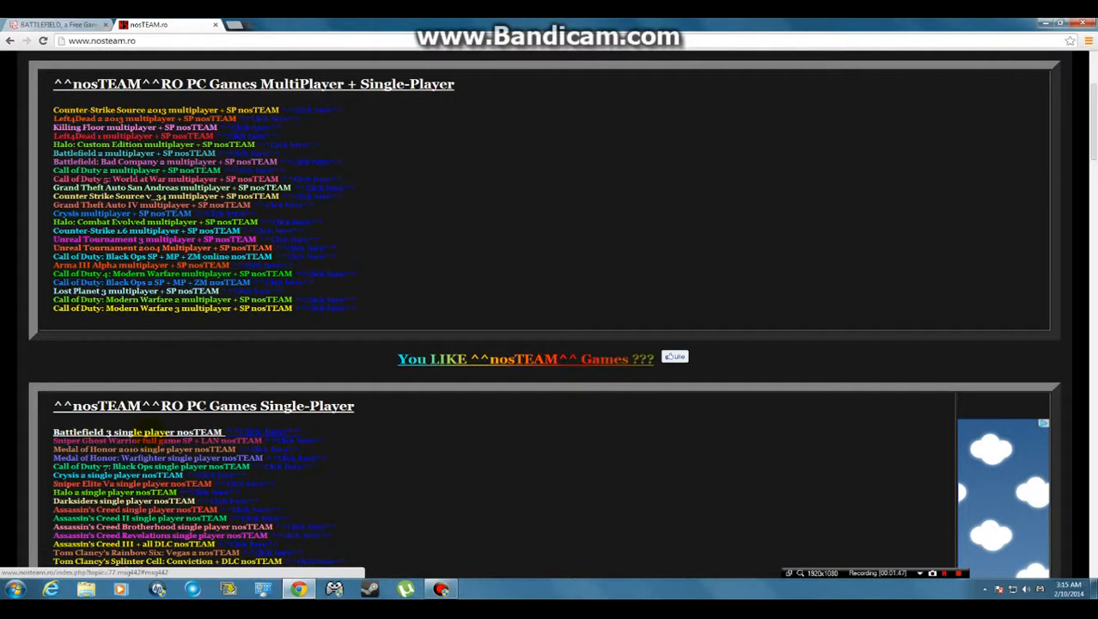
Scroll past the single-player list to the Coming soon titles and forum disclaimer
scroll(down, 3)
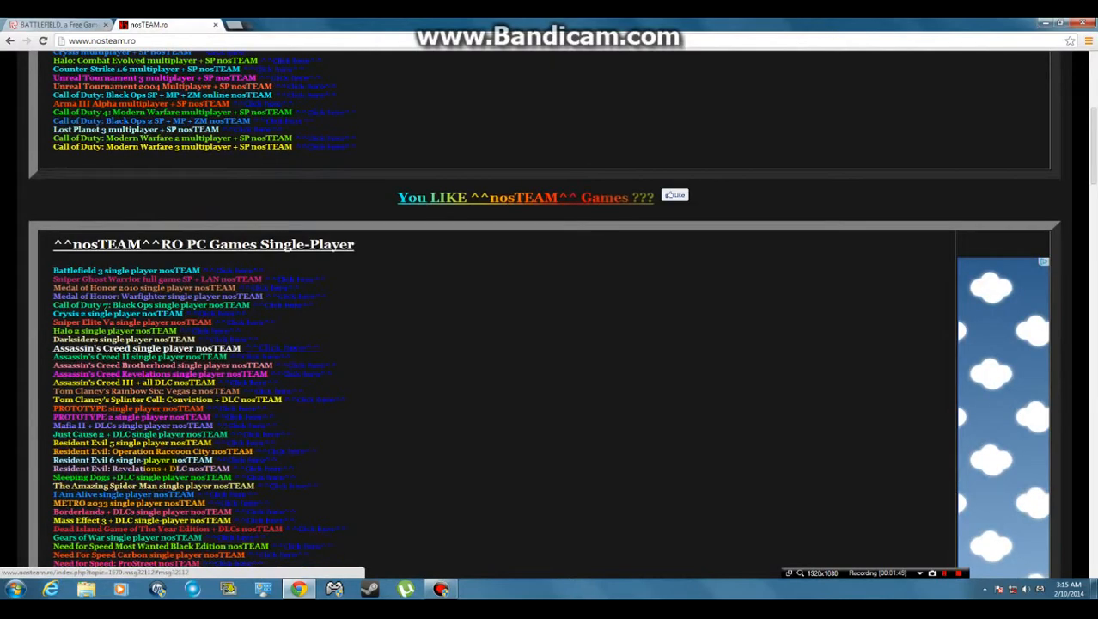
scroll(down, 3)
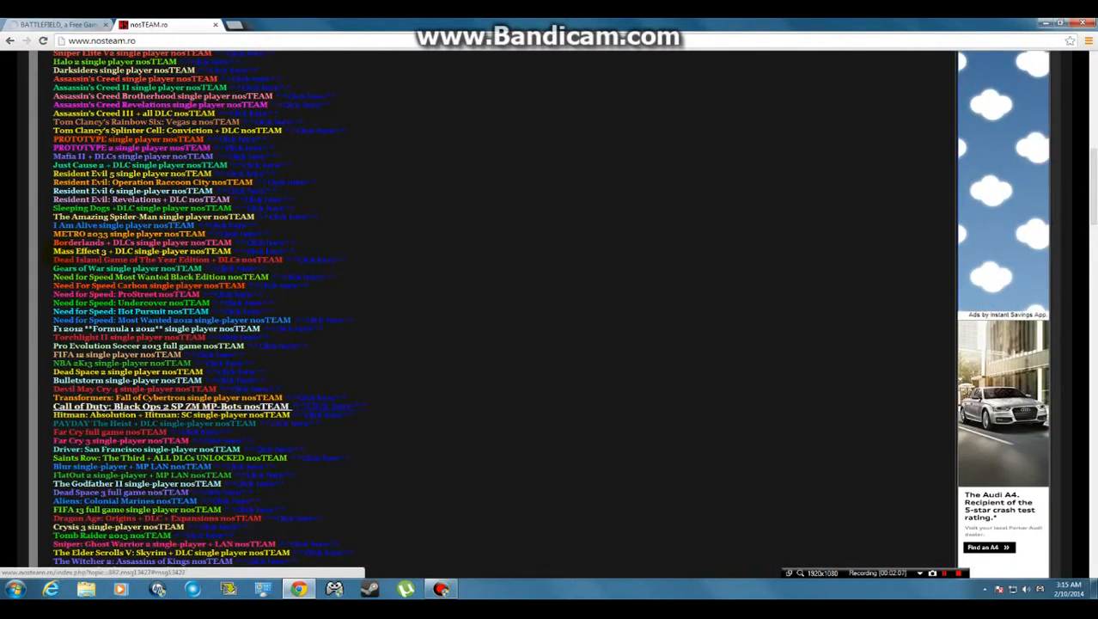
scroll(down, 3)
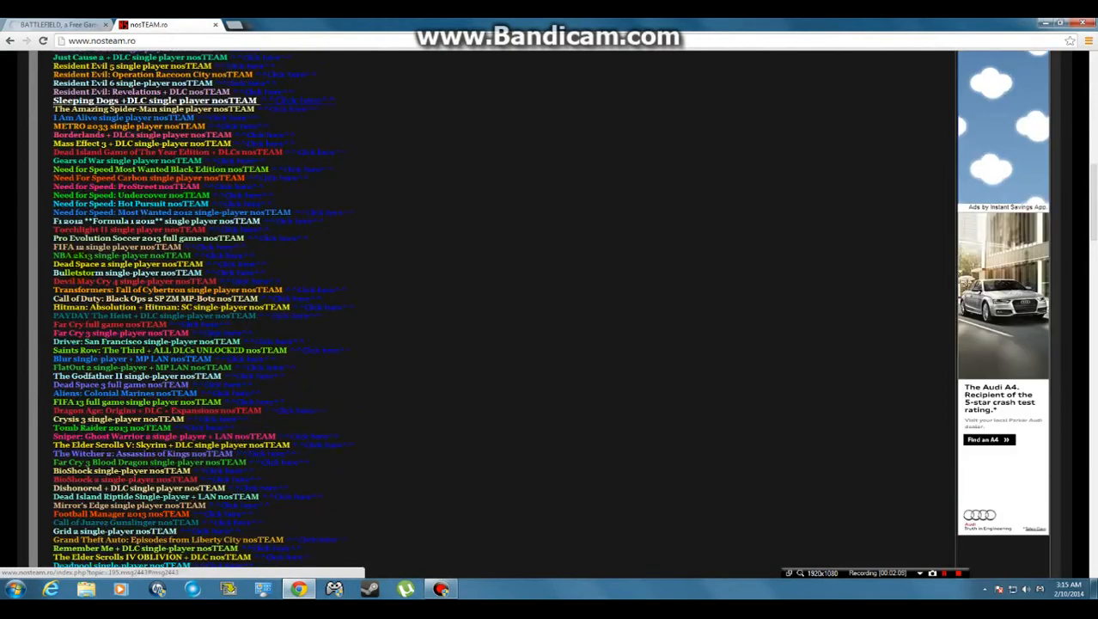
scroll(down, 3)
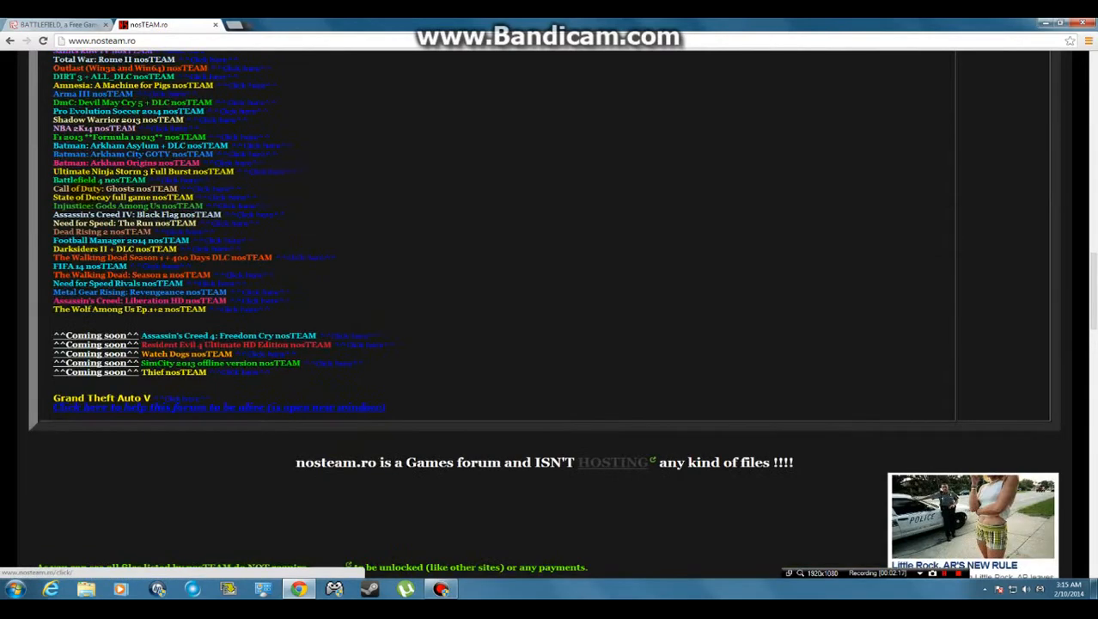
Scroll up slightly to show single-player titles from Dishonored to Grand Theft Auto V
scroll(up, 3)
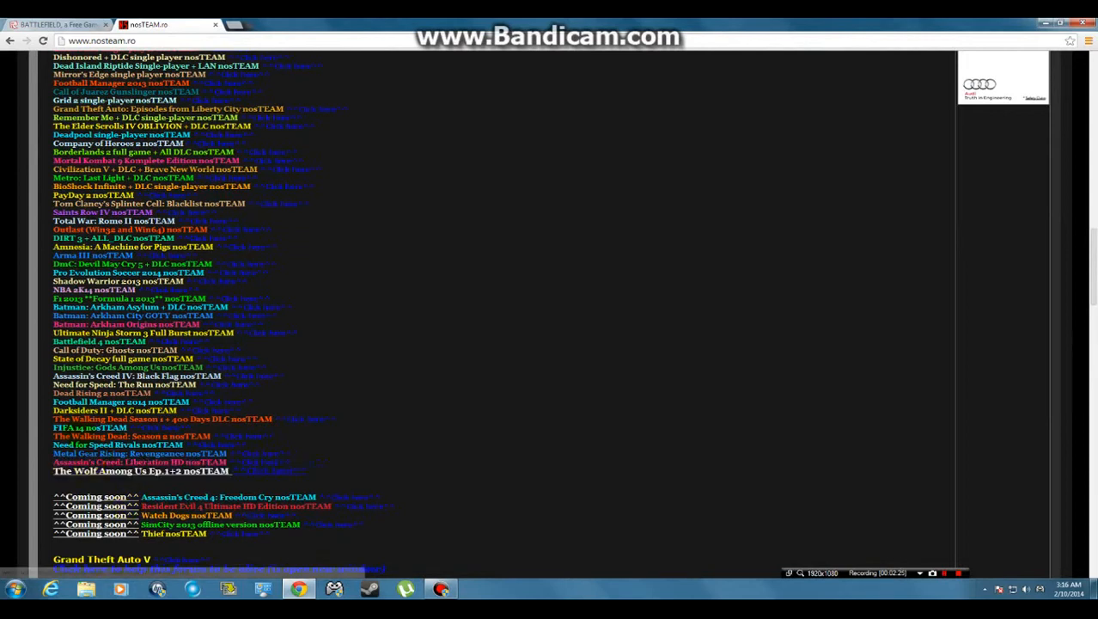
mouse_move(118, 445)
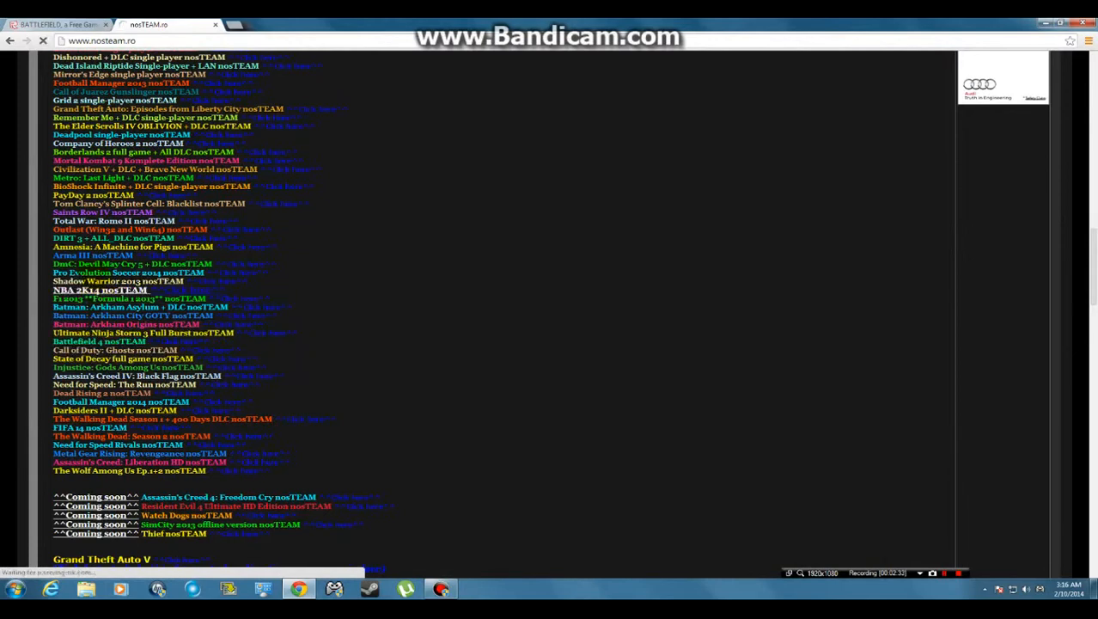
Scroll back to the site header and multiplayer game list at the top
scroll(up, 3)
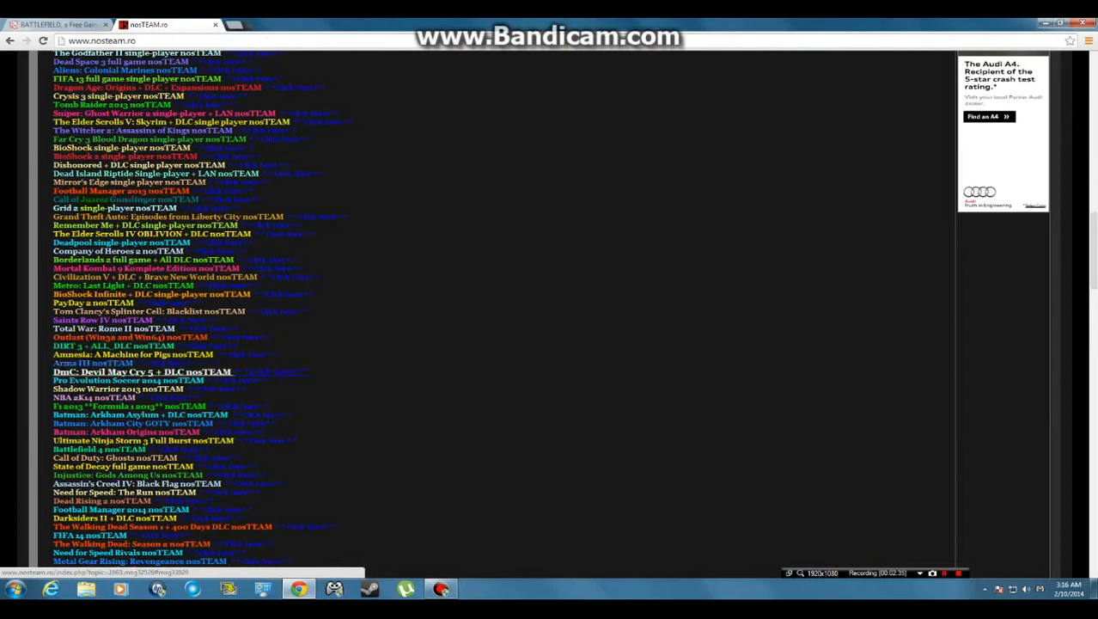
scroll(up, 3)
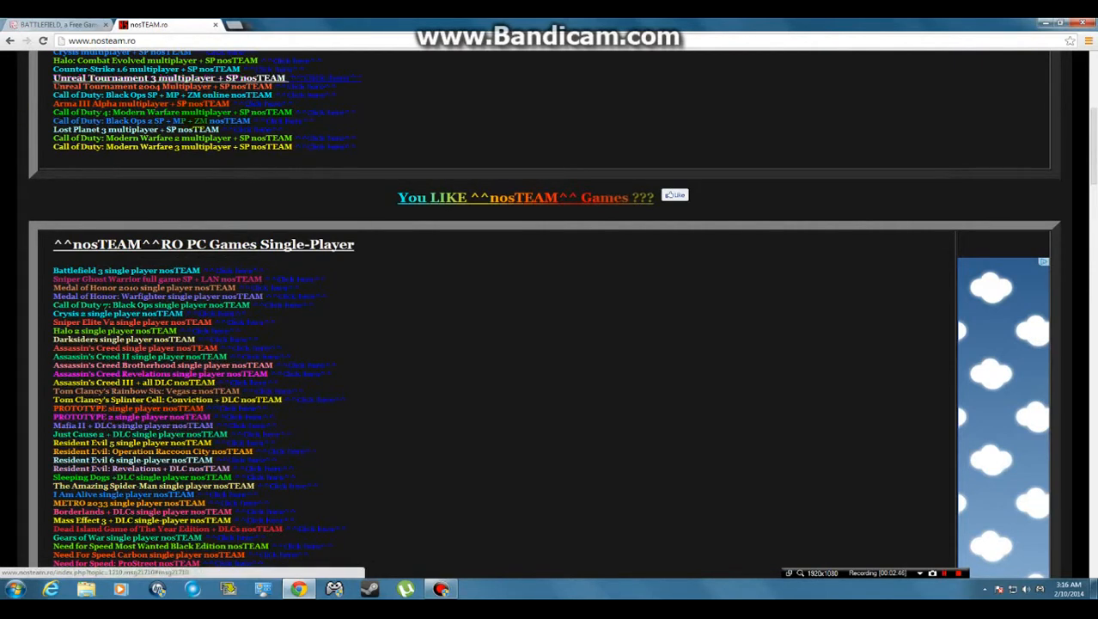
scroll(down, 3)
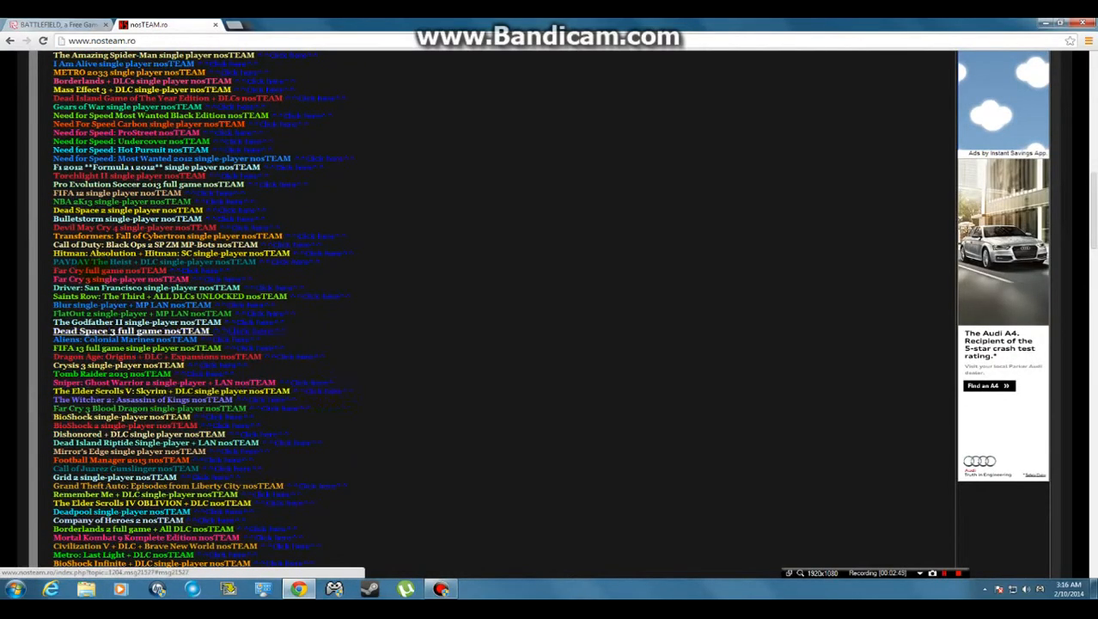
scroll(down, 3)
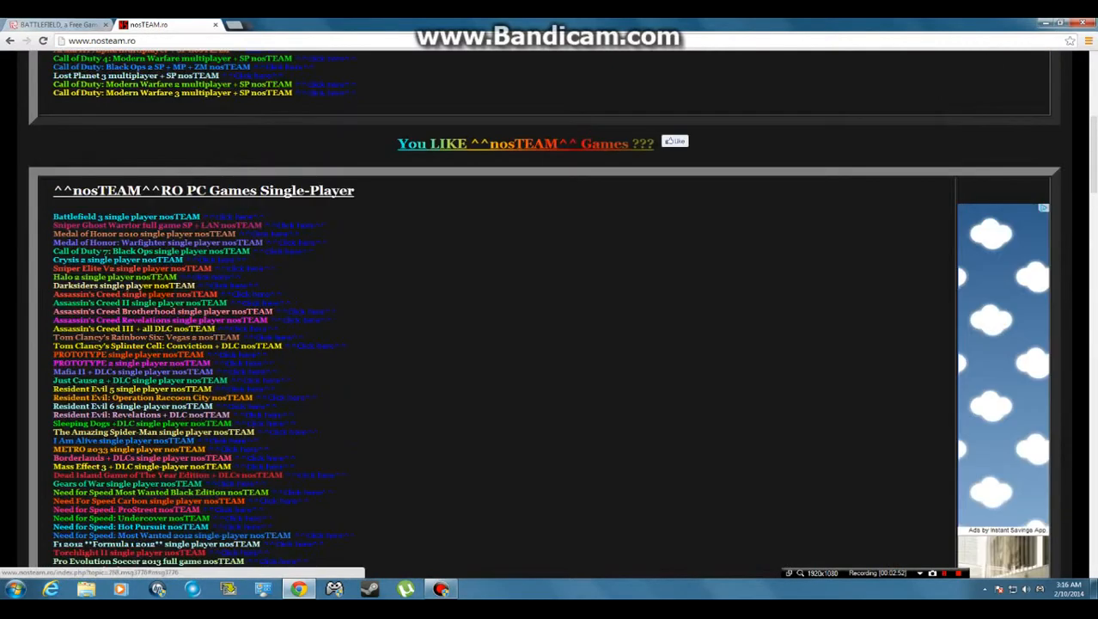
scroll(up, 3)
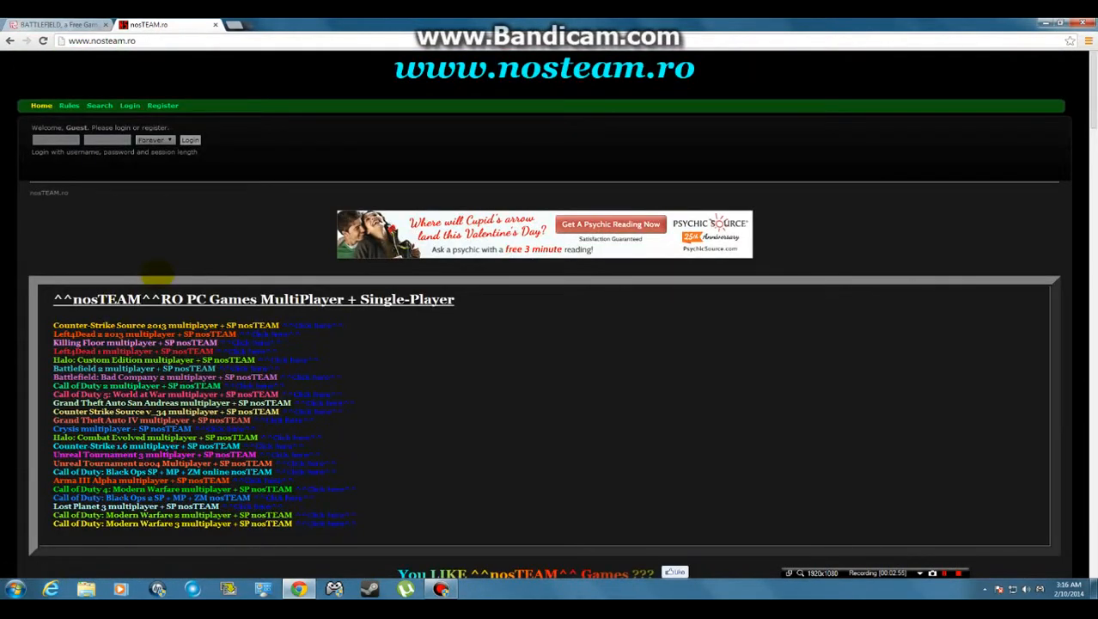